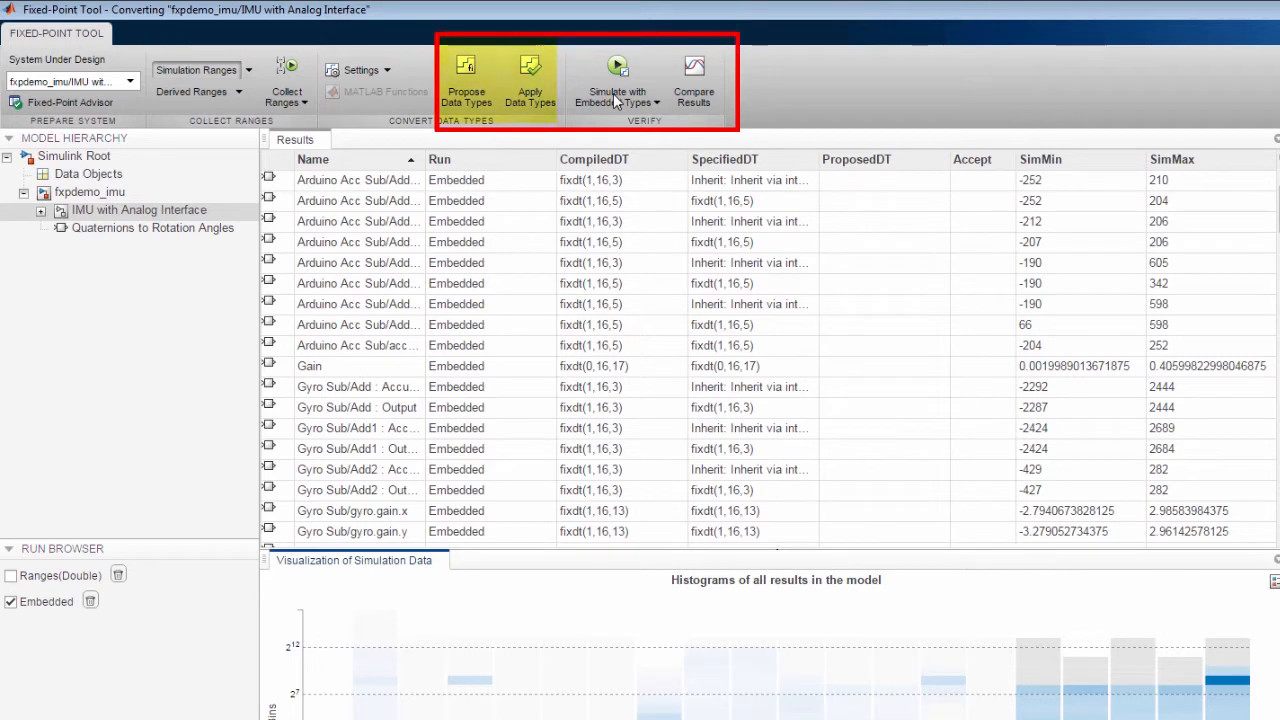
pyautogui.moveTo(617, 85)
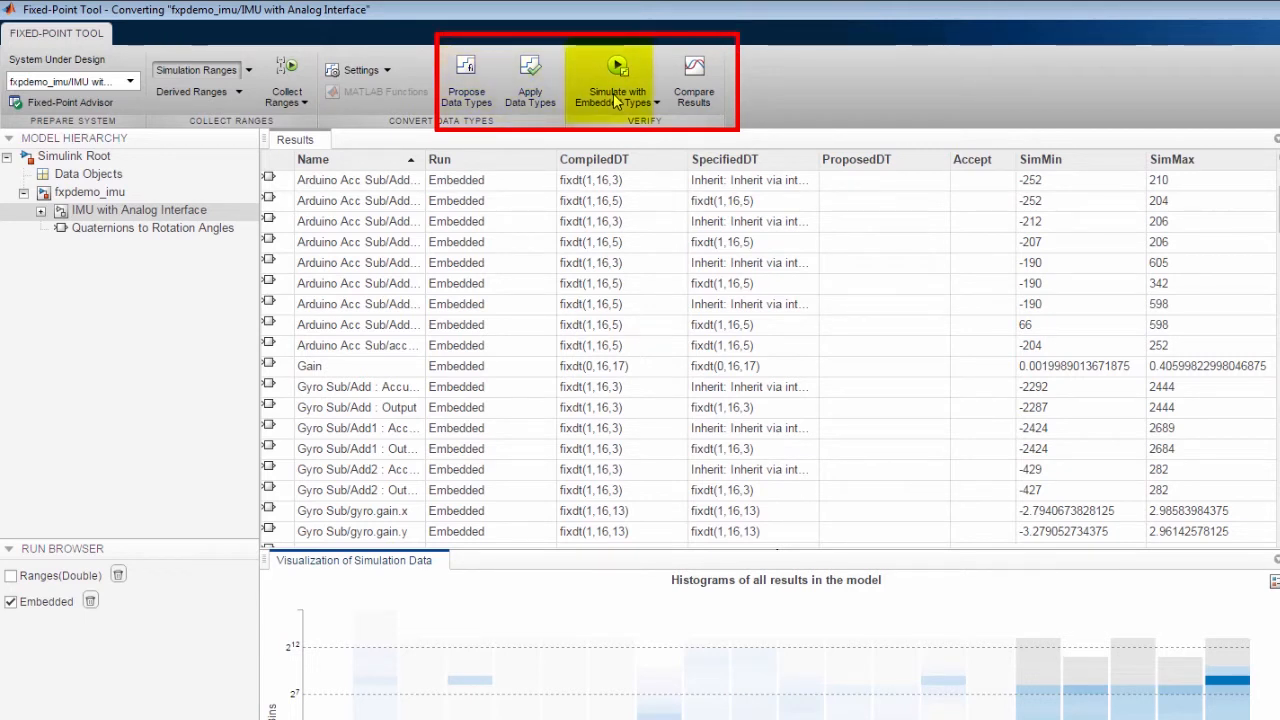
pyautogui.moveTo(694, 80)
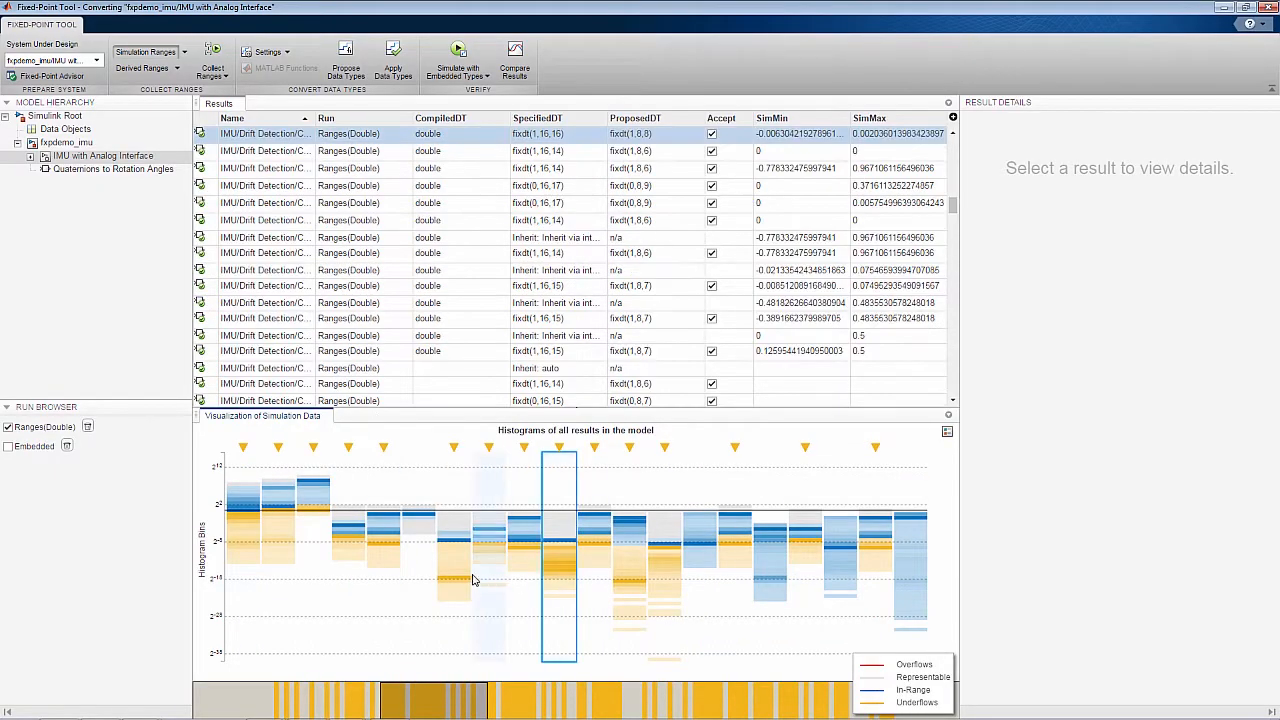
# Step: Check one histogram bar's result details, then apply the proposed 8-bit data types
pyautogui.click(452, 560)
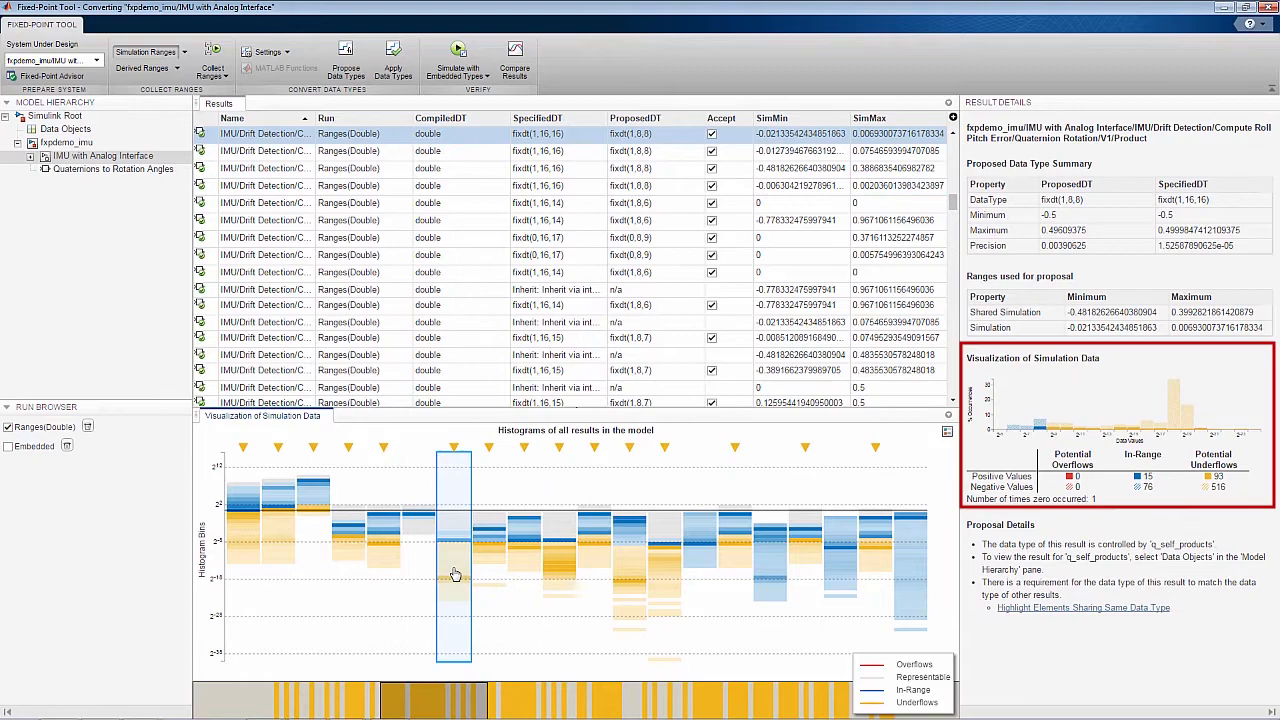
pyautogui.click(393, 58)
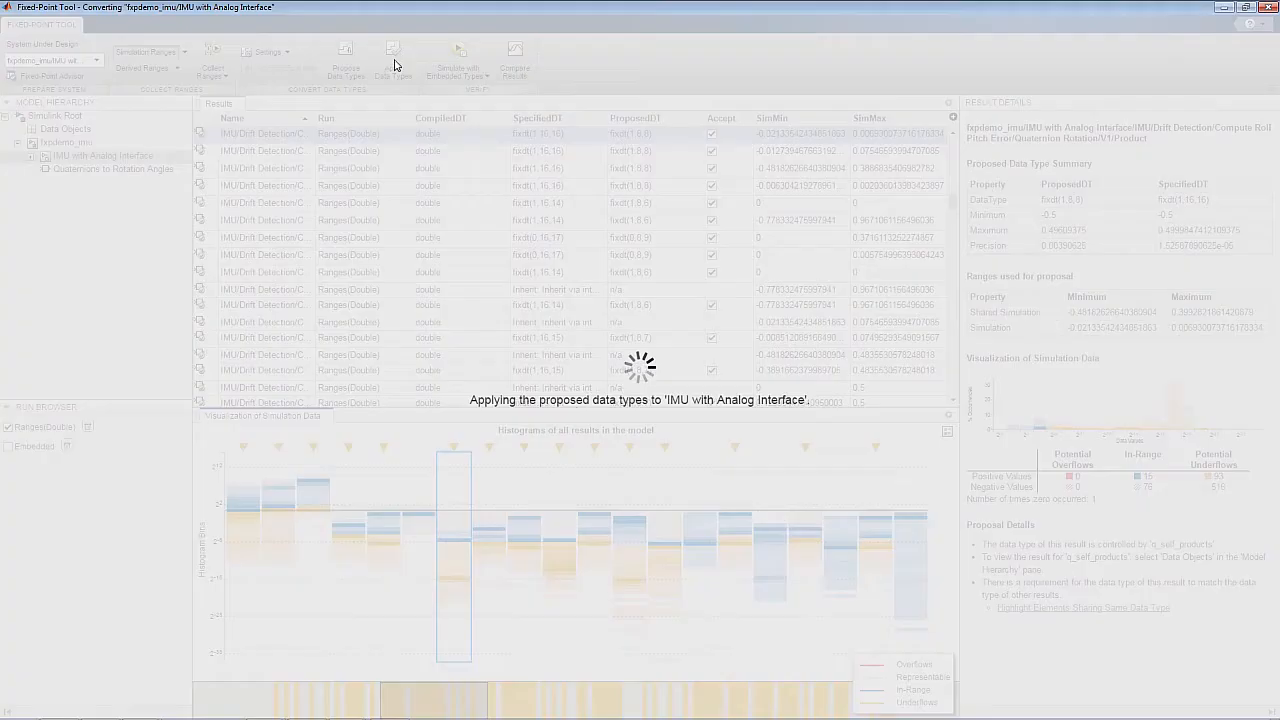
pyautogui.click(392, 58)
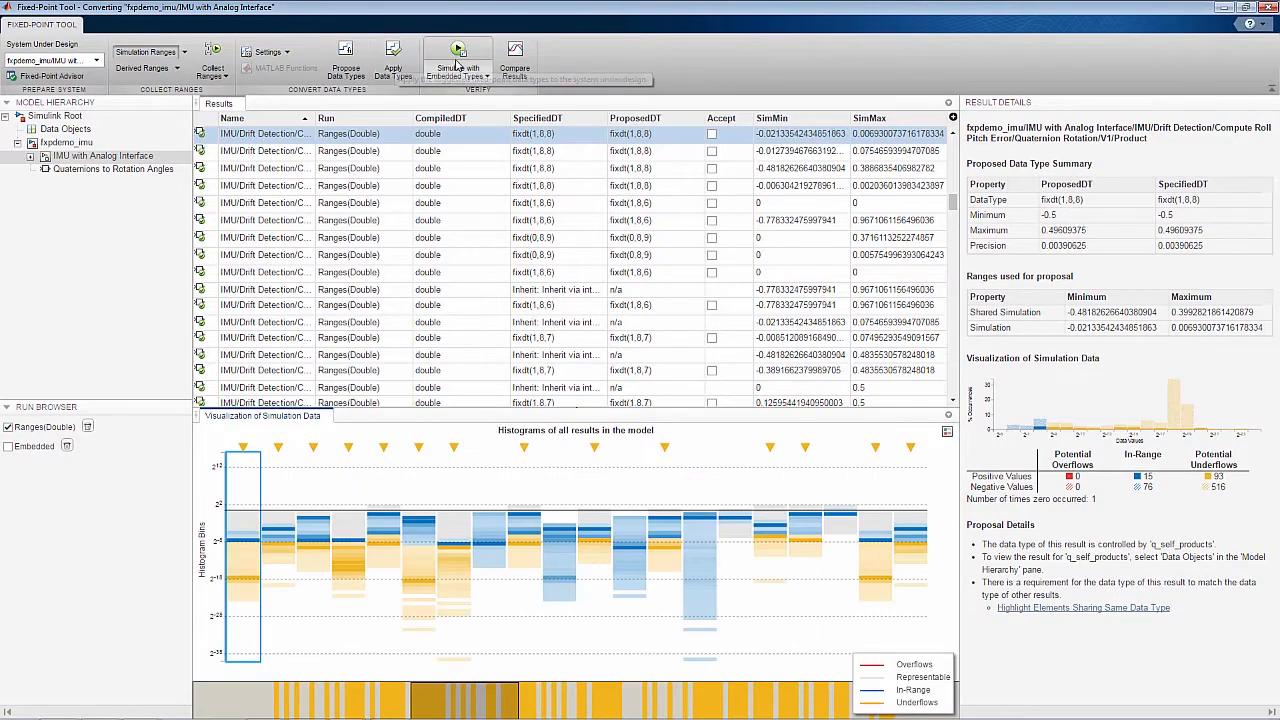
# Step: Simulate with 8-bit embedded types, inspect the overflowing result, and compare with double precision
pyautogui.click(458, 60)
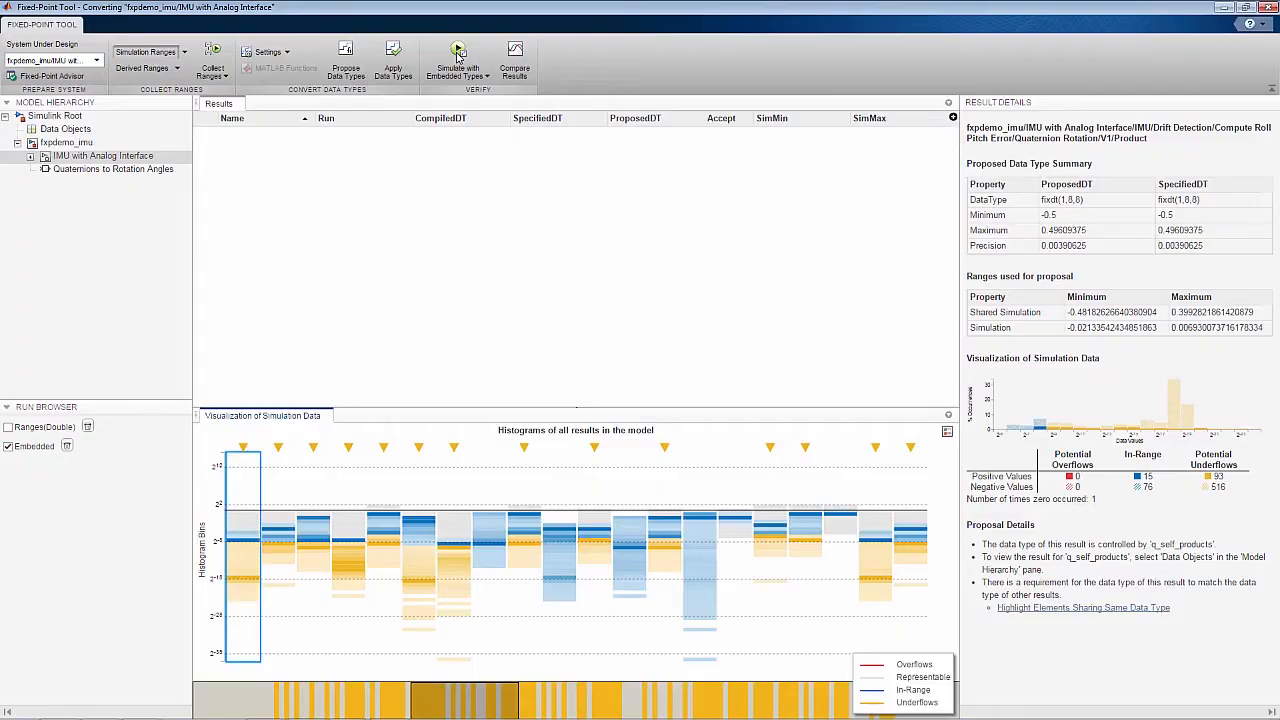
pyautogui.click(457, 60)
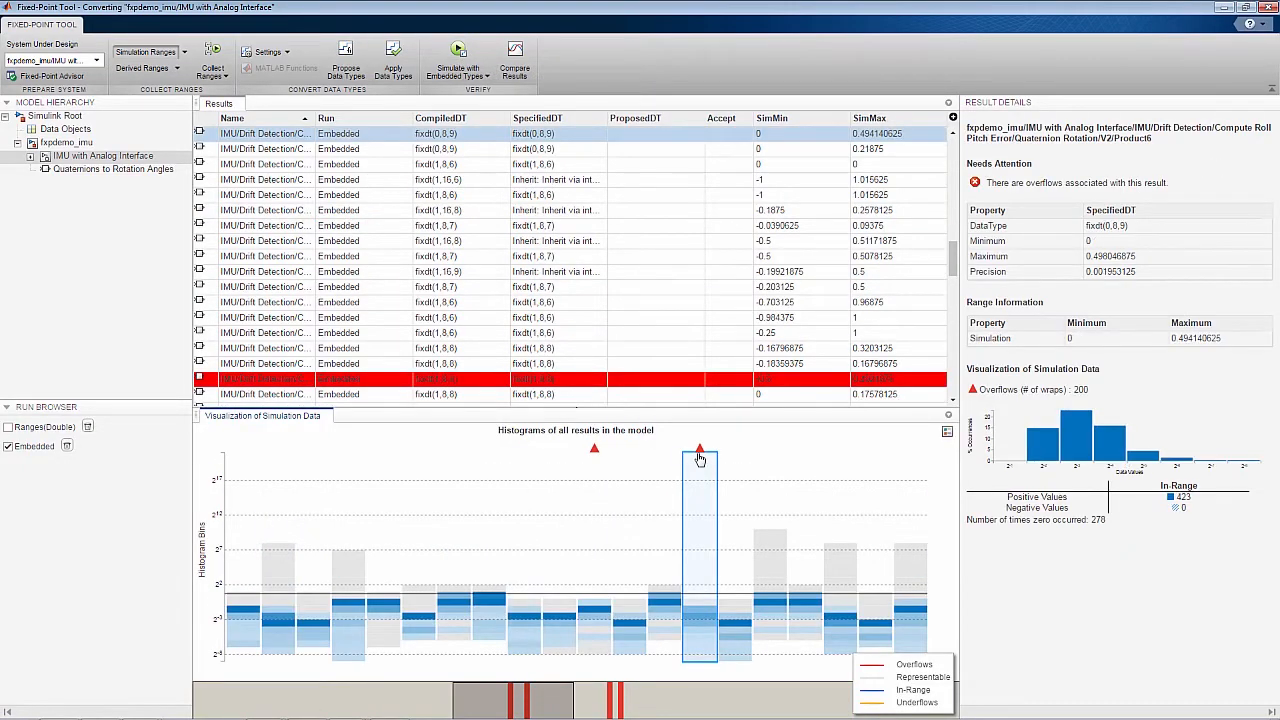
pyautogui.click(514, 58)
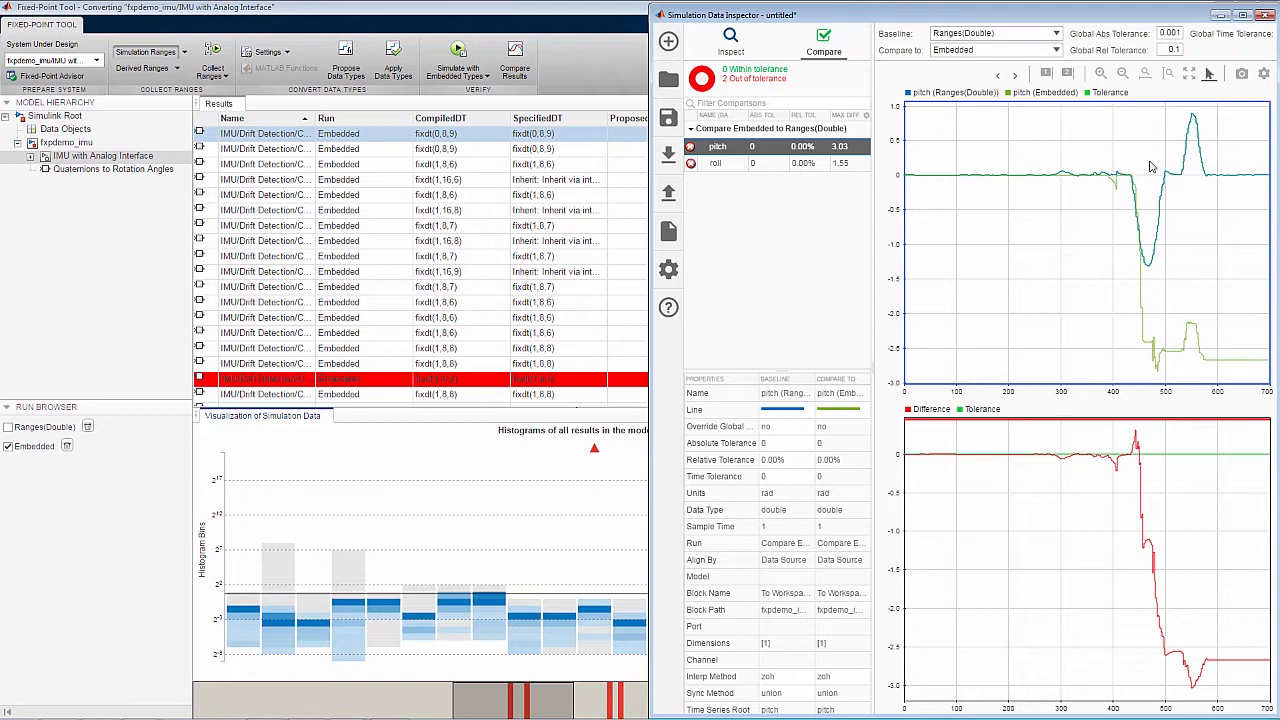
pyautogui.moveTo(1177, 267)
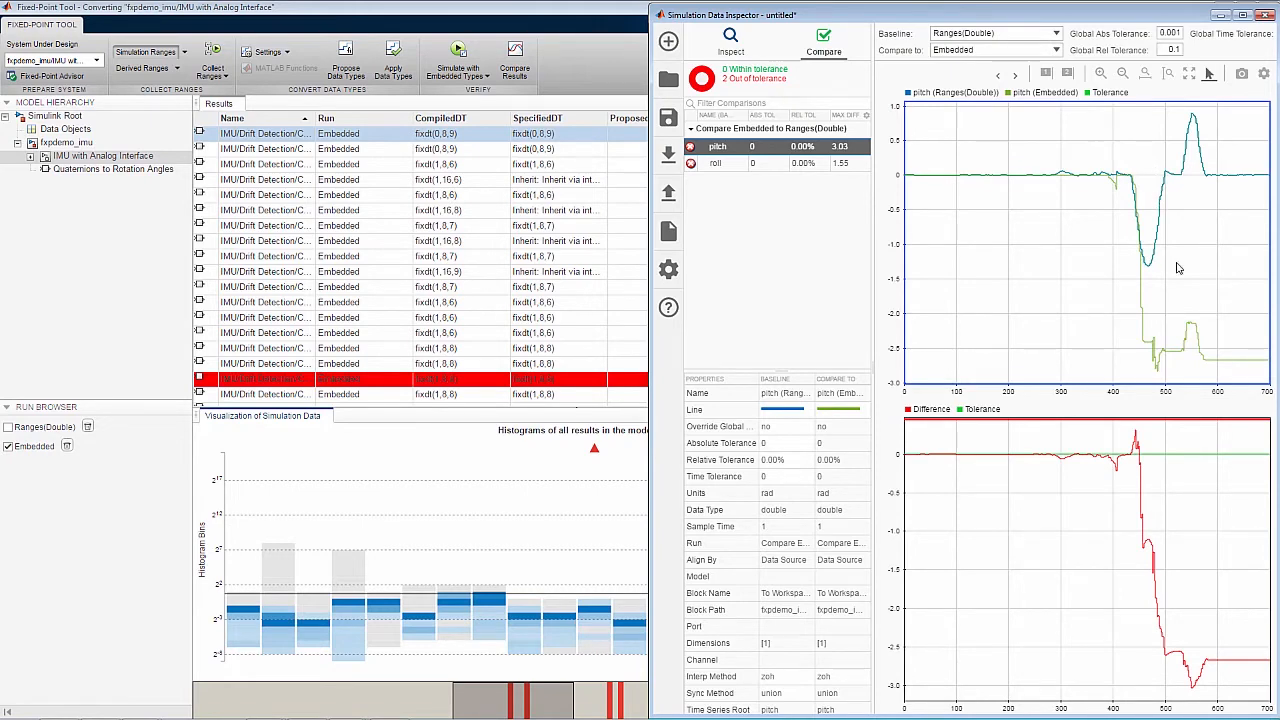
pyautogui.moveTo(1175, 287)
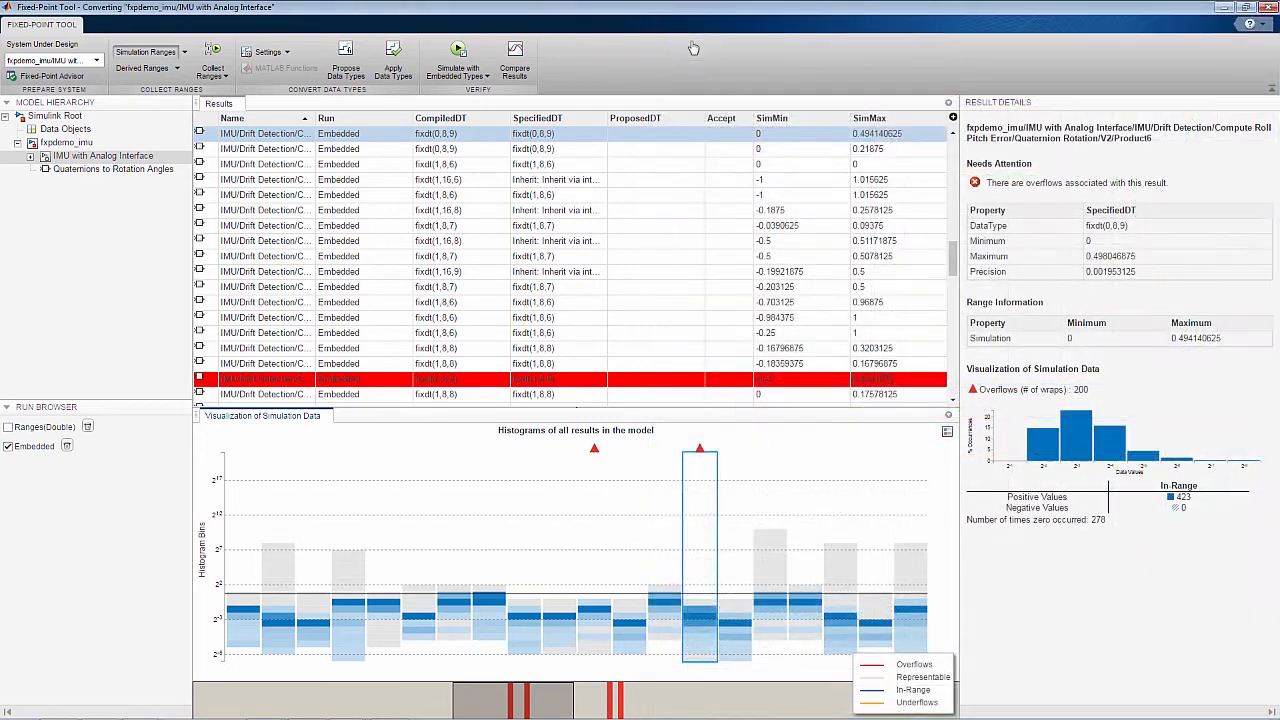
# Step: Propose 14-bit default word length types in Settings and simulate with them
pyautogui.click(267, 51)
pyautogui.write('14')
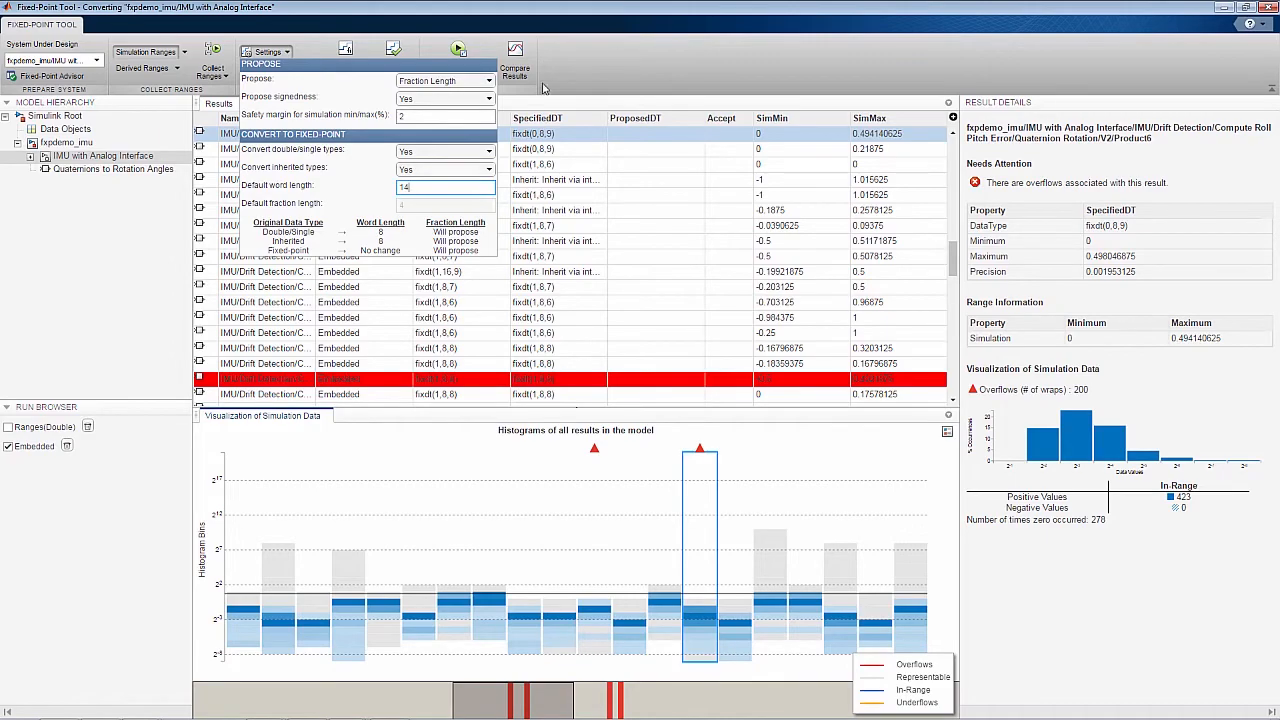
pyautogui.click(345, 48)
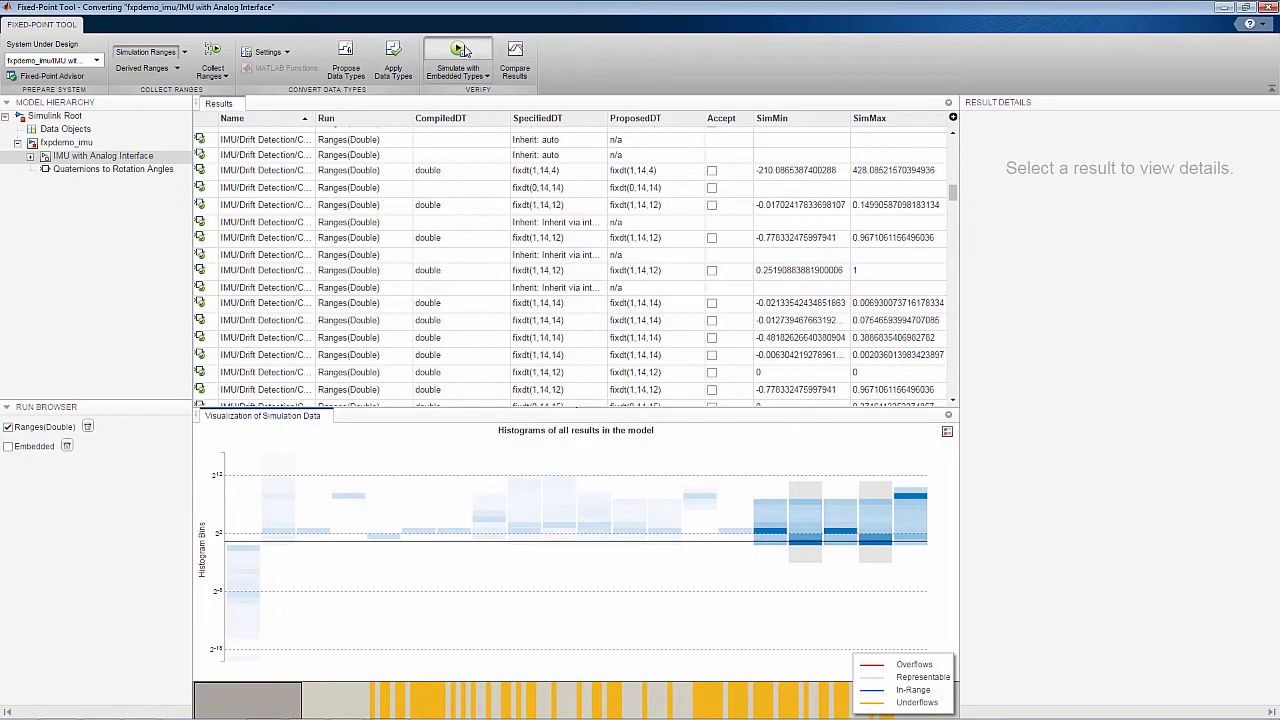
pyautogui.click(457, 60)
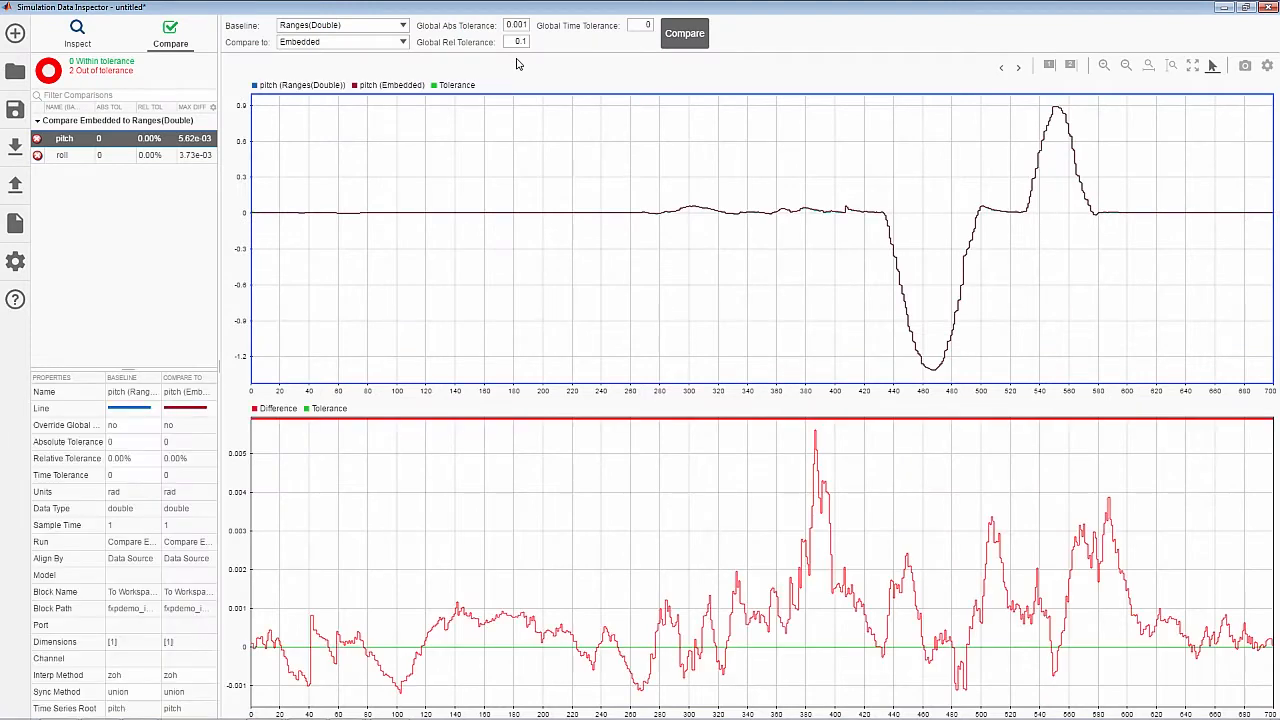
# Step: Rerun the double-precision comparison with a 0.031 global absolute tolerance
pyautogui.click(684, 33)
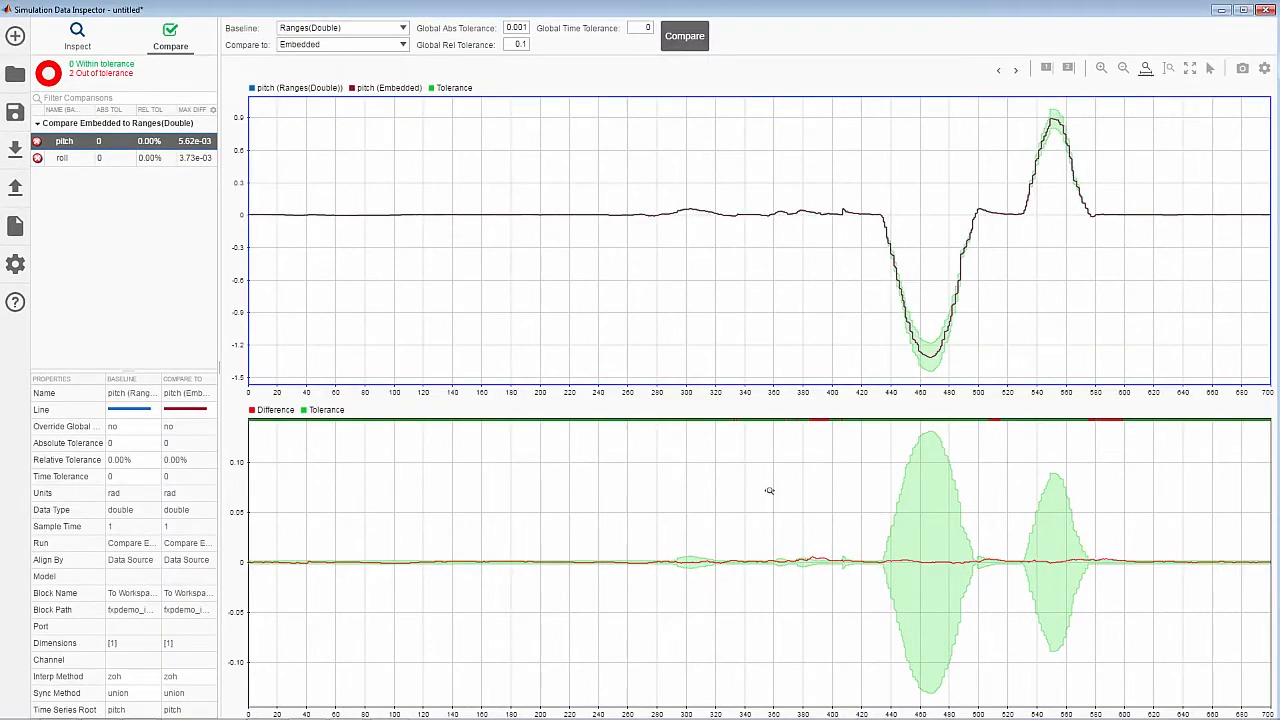
pyautogui.moveTo(772, 541)
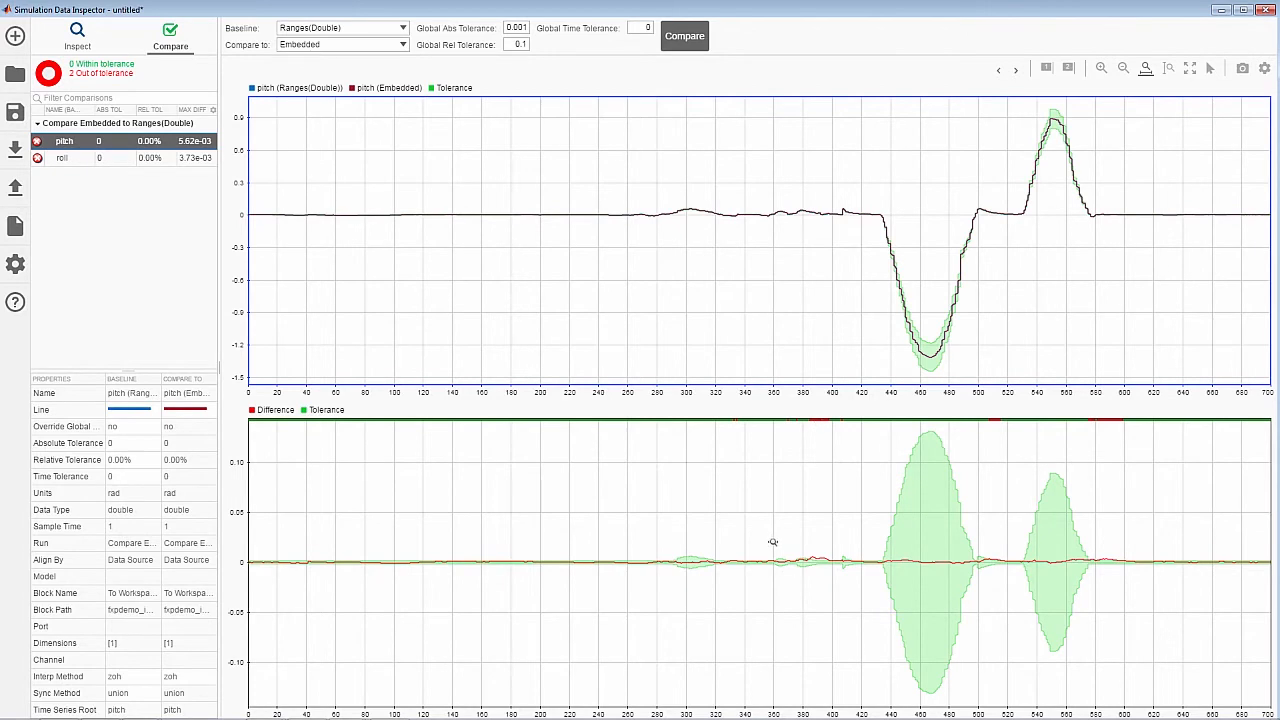